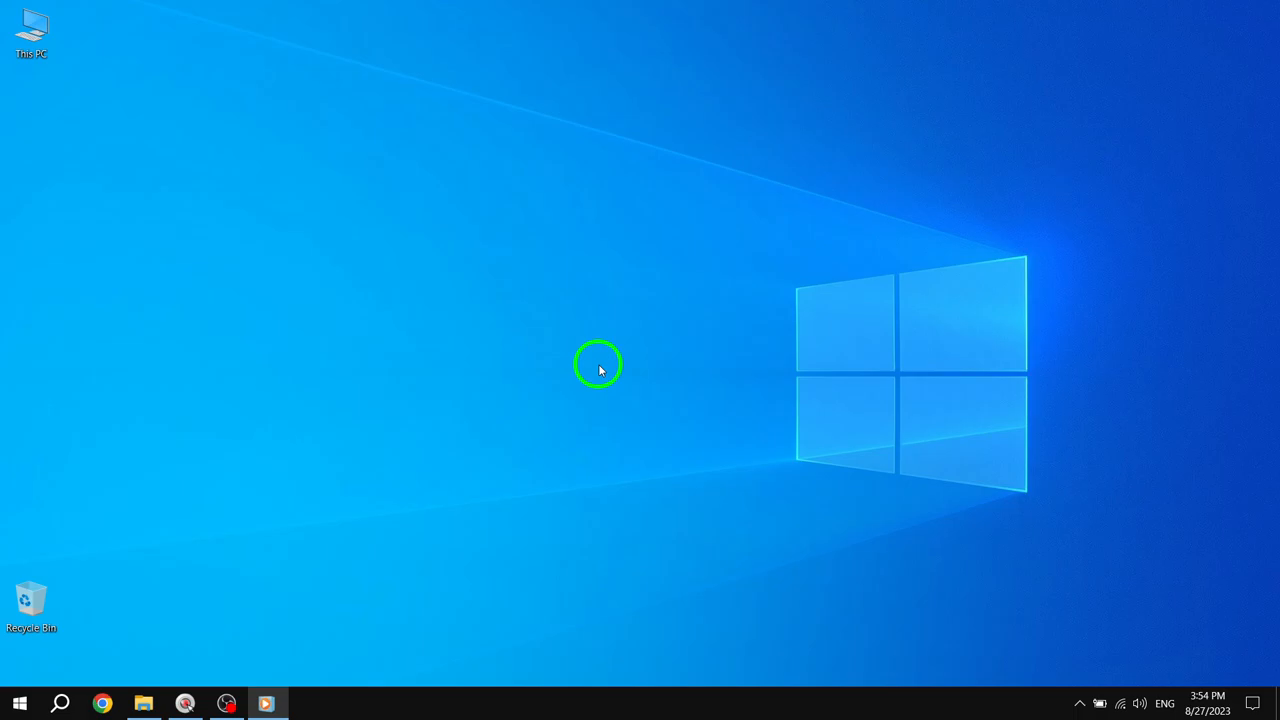
Open Ease of Access Keyboard settings and scroll to the Print Screen shortcut toggle
key("Win+U")
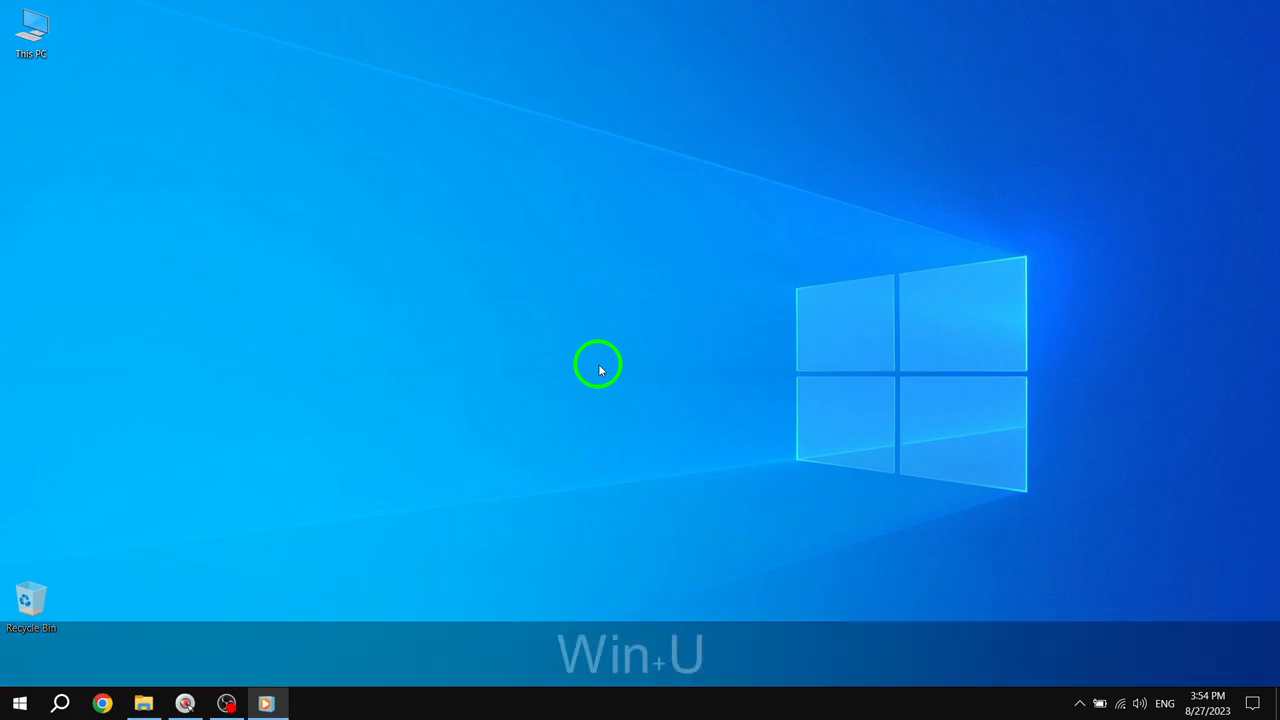
key("Win+U")
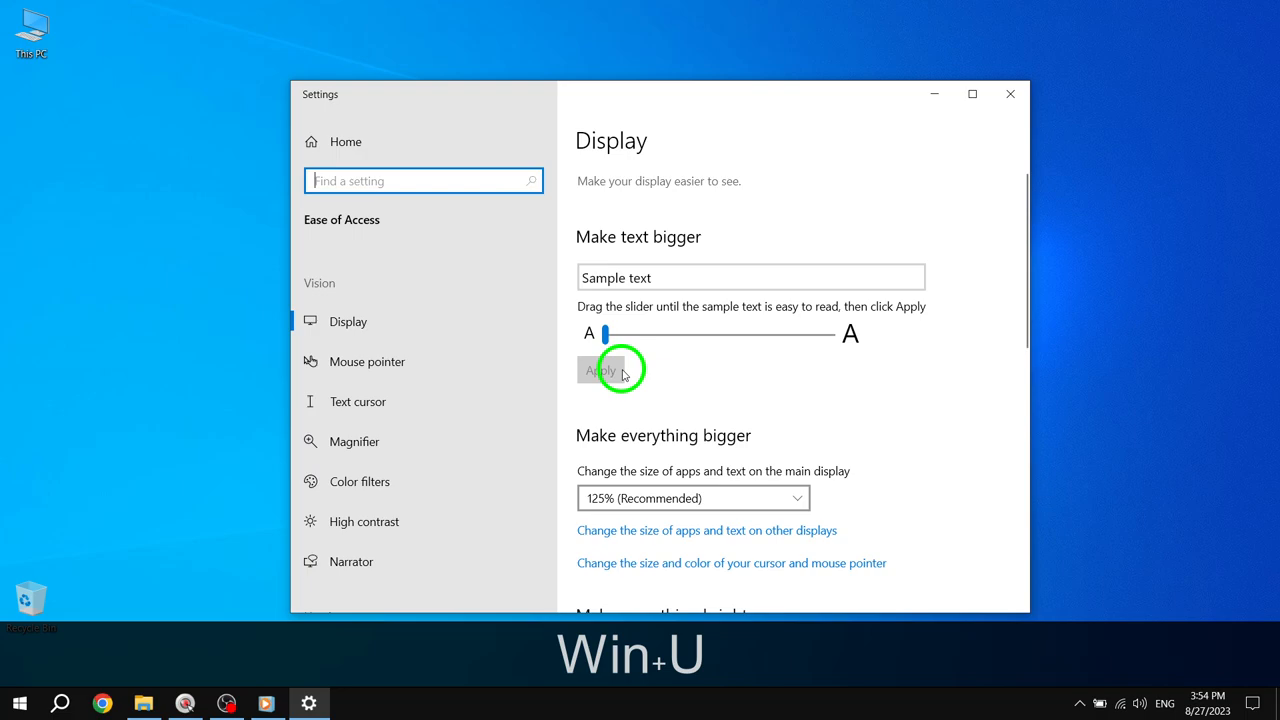
mouse_move(708, 390)
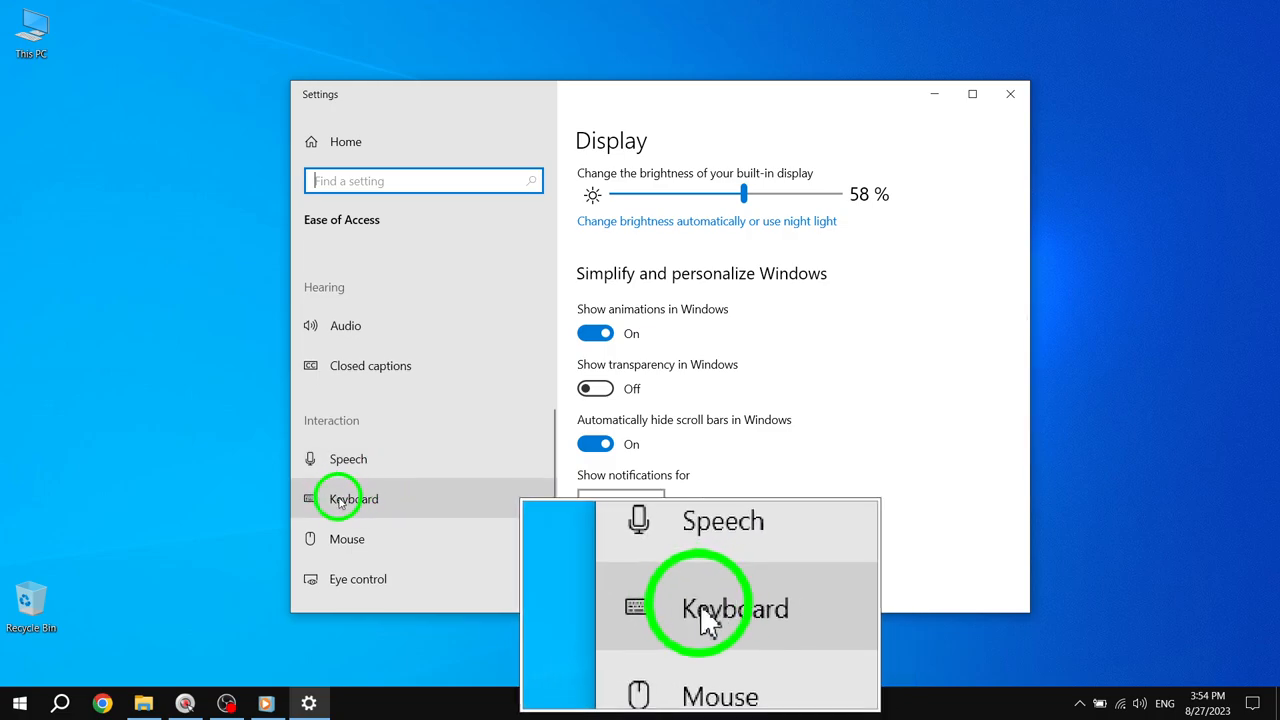
left_click(353, 498)
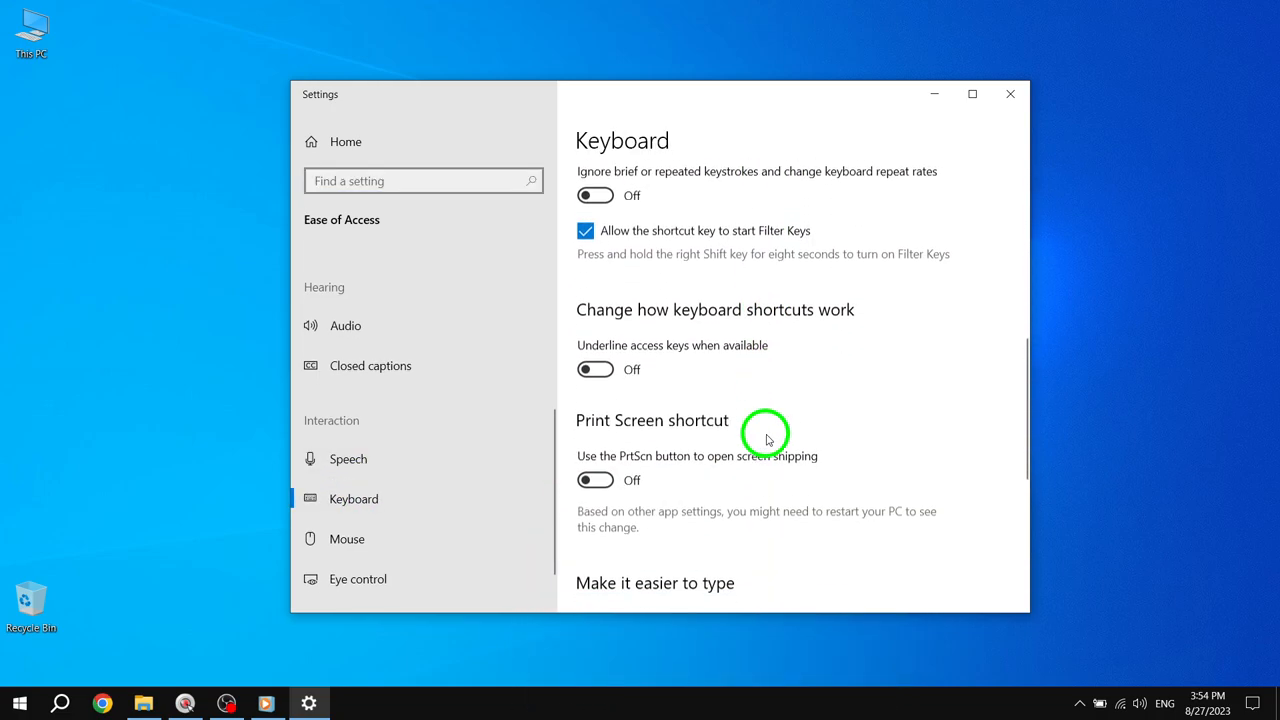
scroll("down", 3)
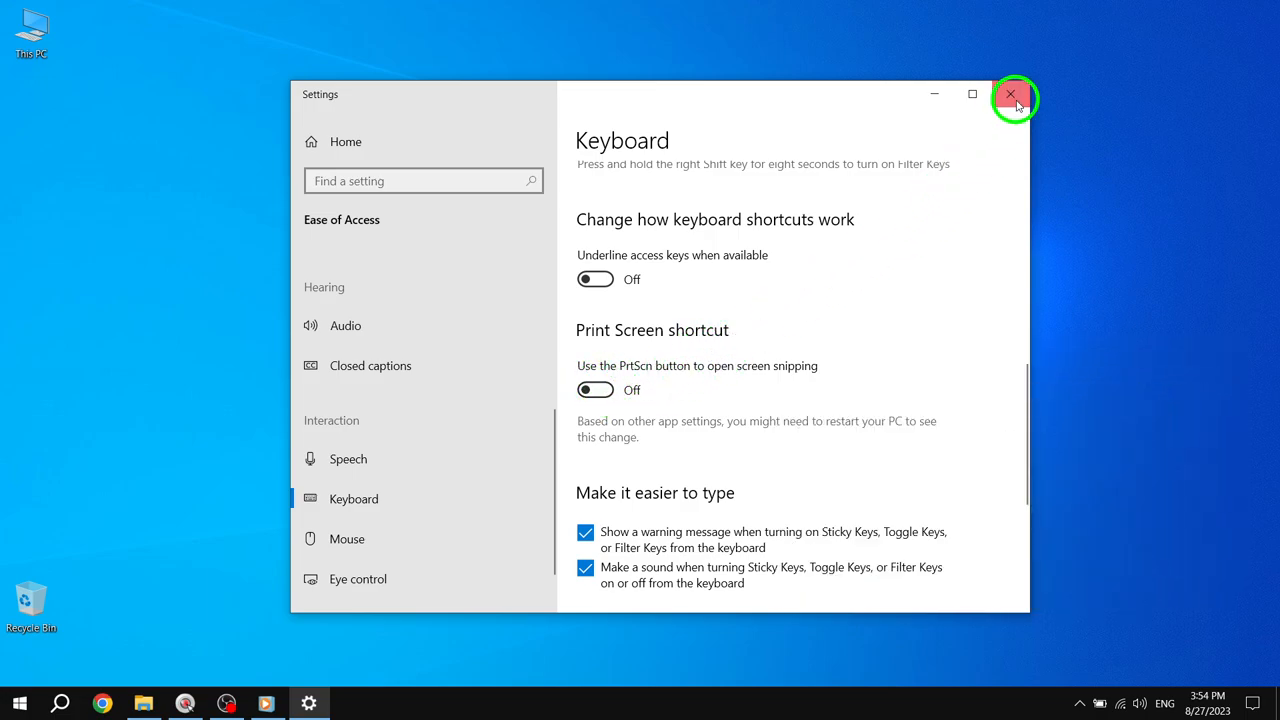
Close Settings and bring up the Win+X power user menu
left_click(1012, 94)
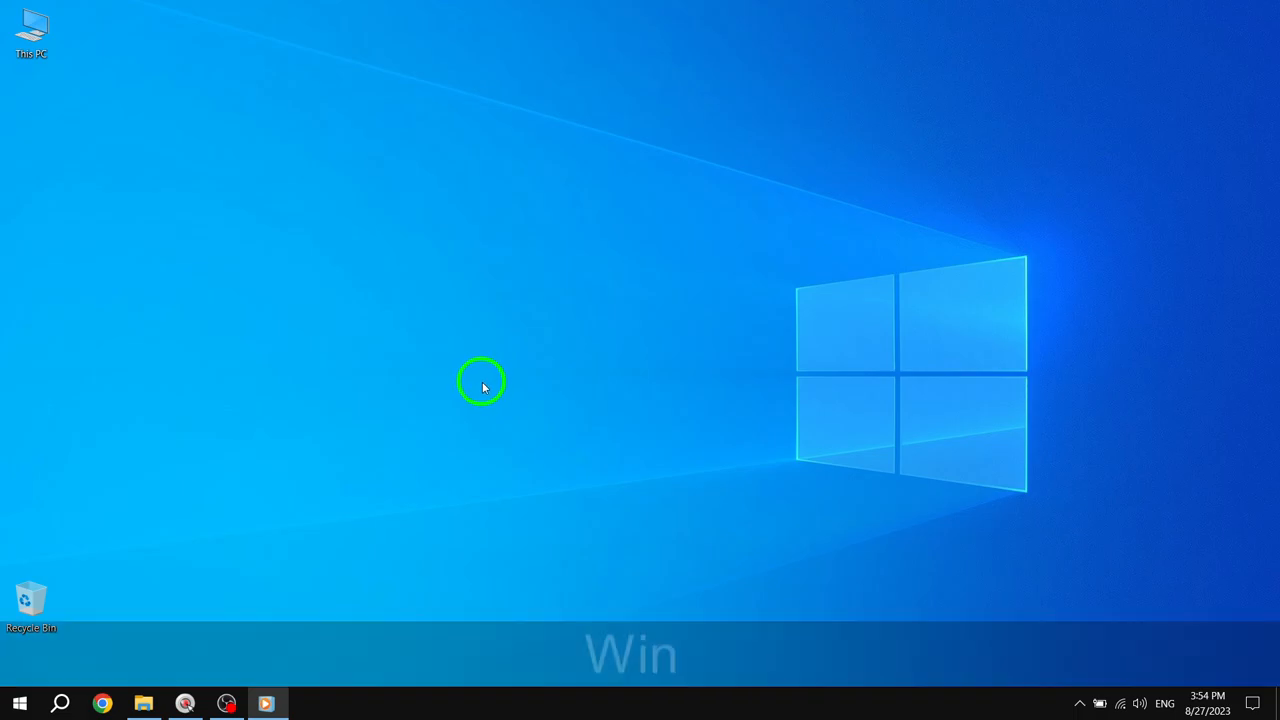
key("Win+X")
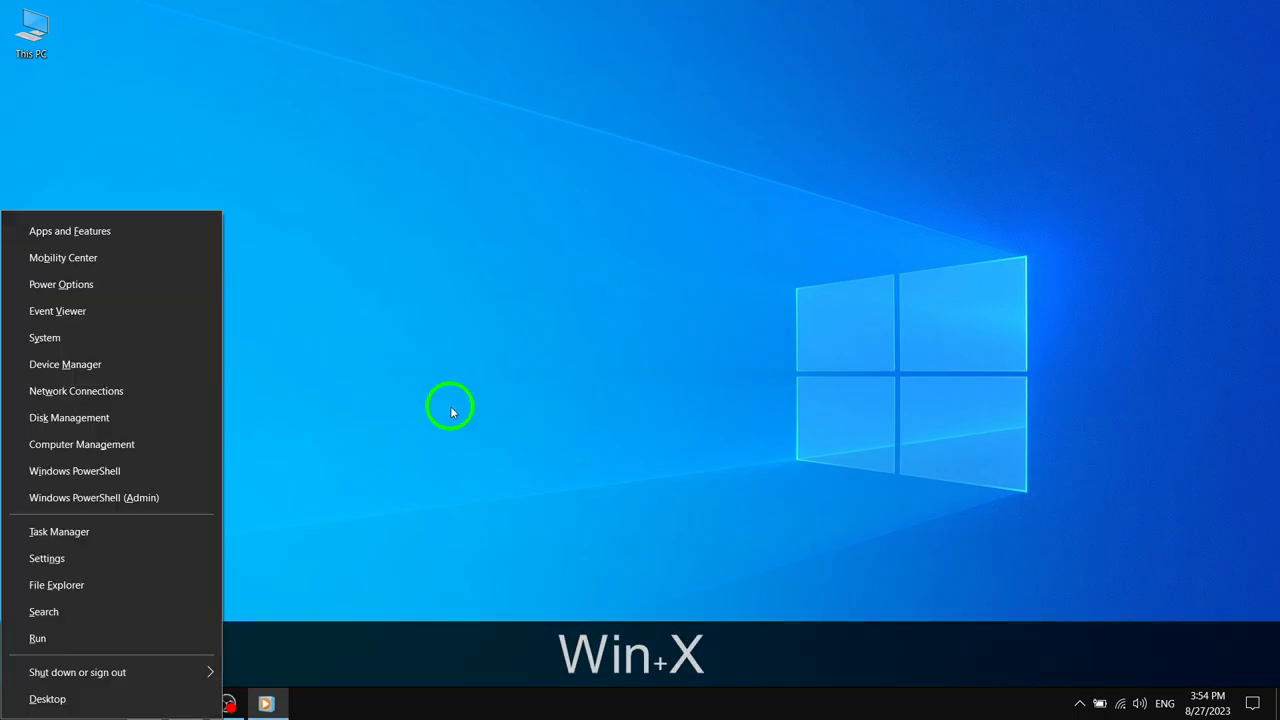
mouse_move(185, 444)
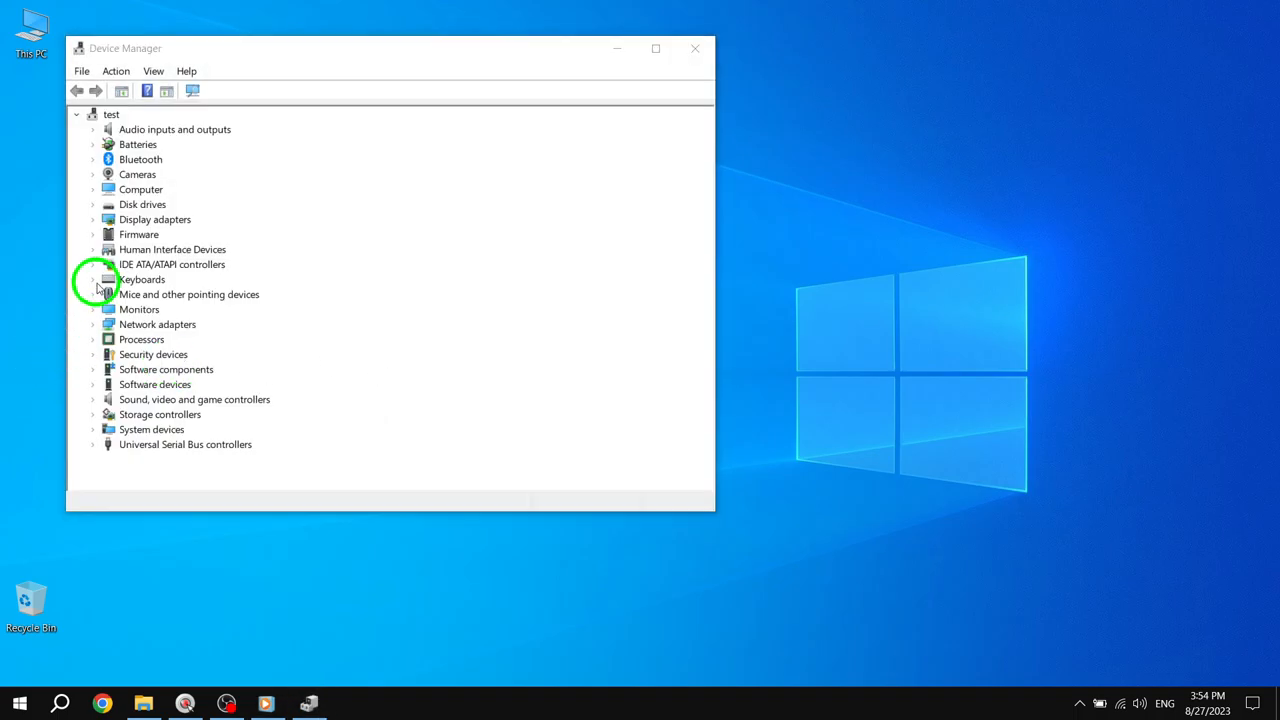
Expand Keyboards and open the Standard PS/2 Keyboard's context menu
left_click(93, 279)
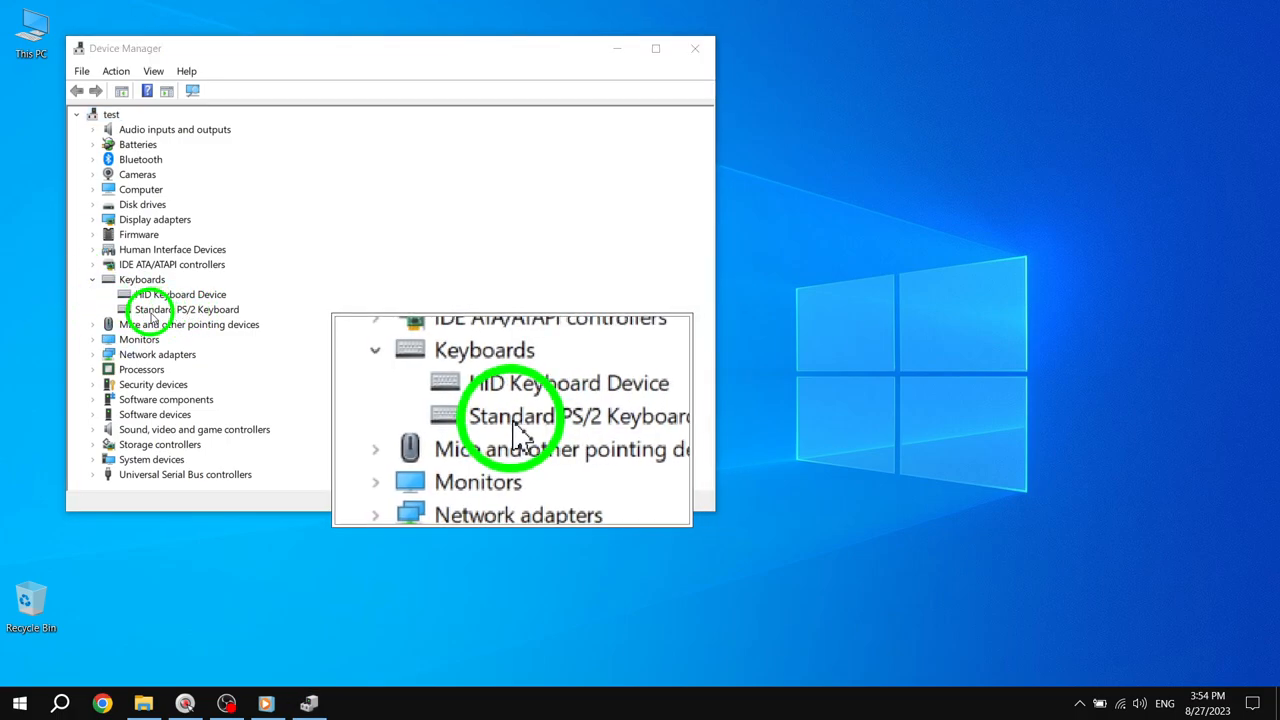
right_click(185, 309)
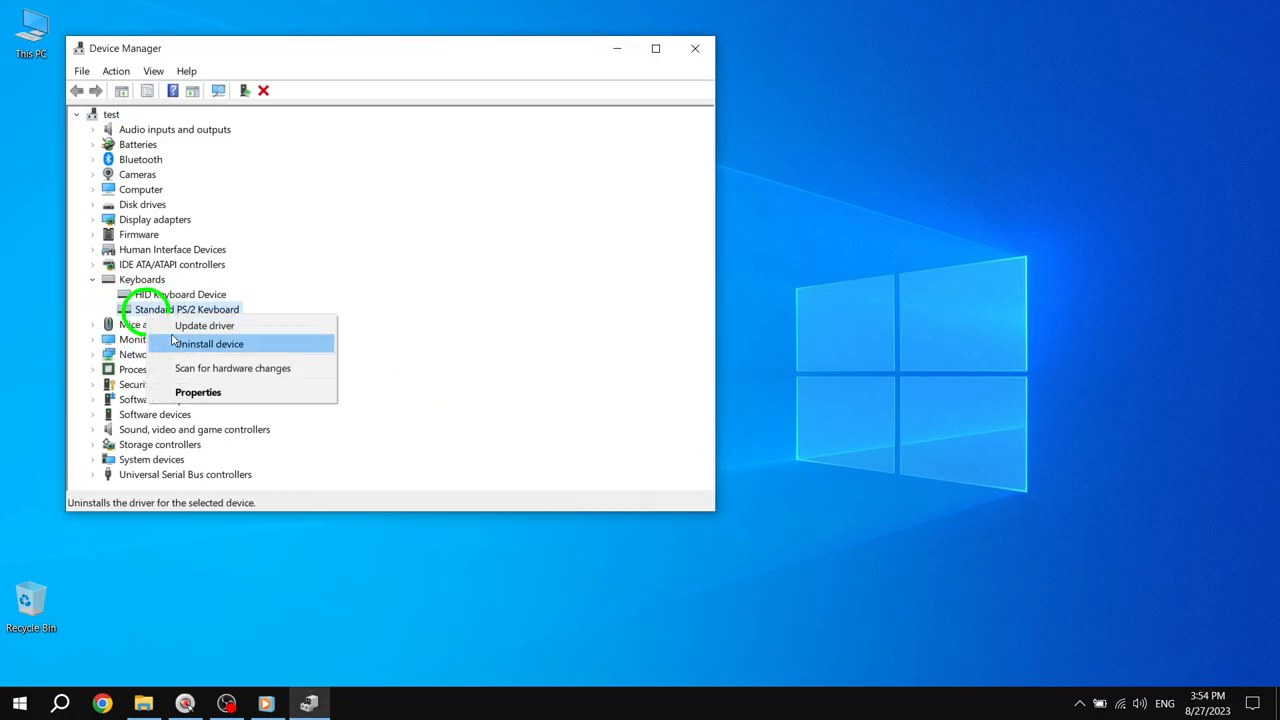
Search automatically for a Standard PS/2 Keyboard driver update and close the results
left_click(204, 325)
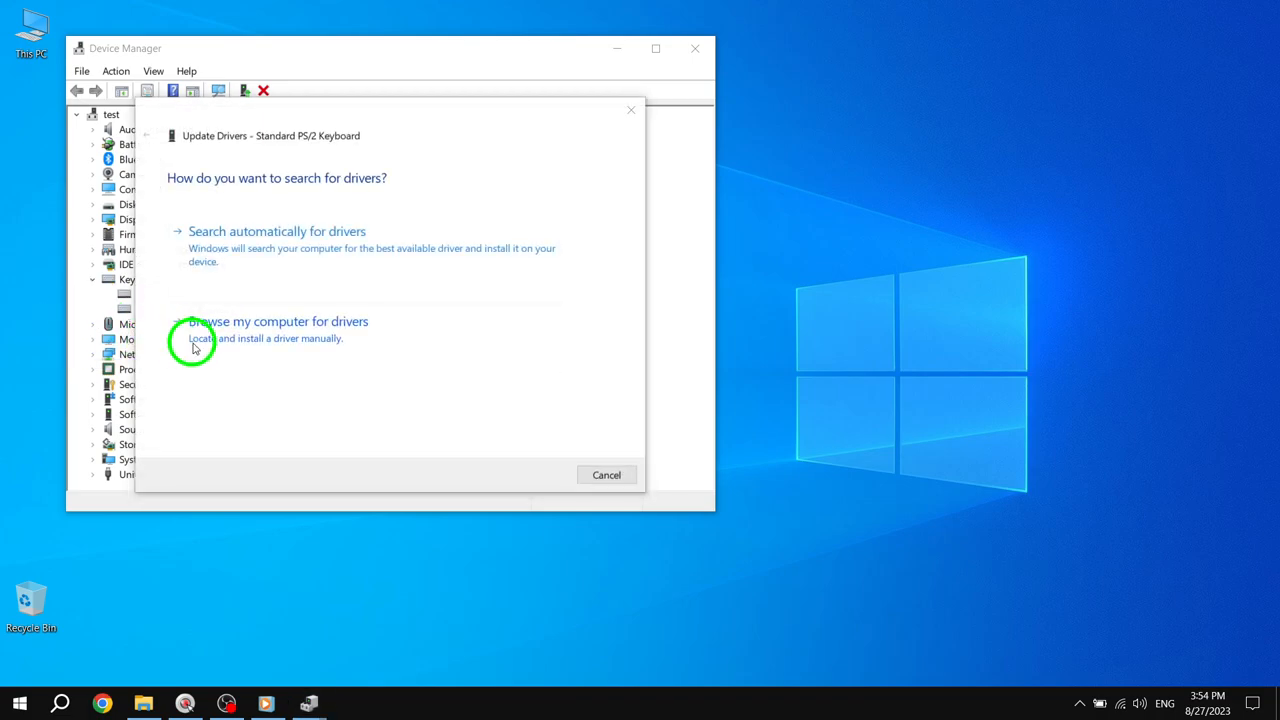
mouse_move(327, 307)
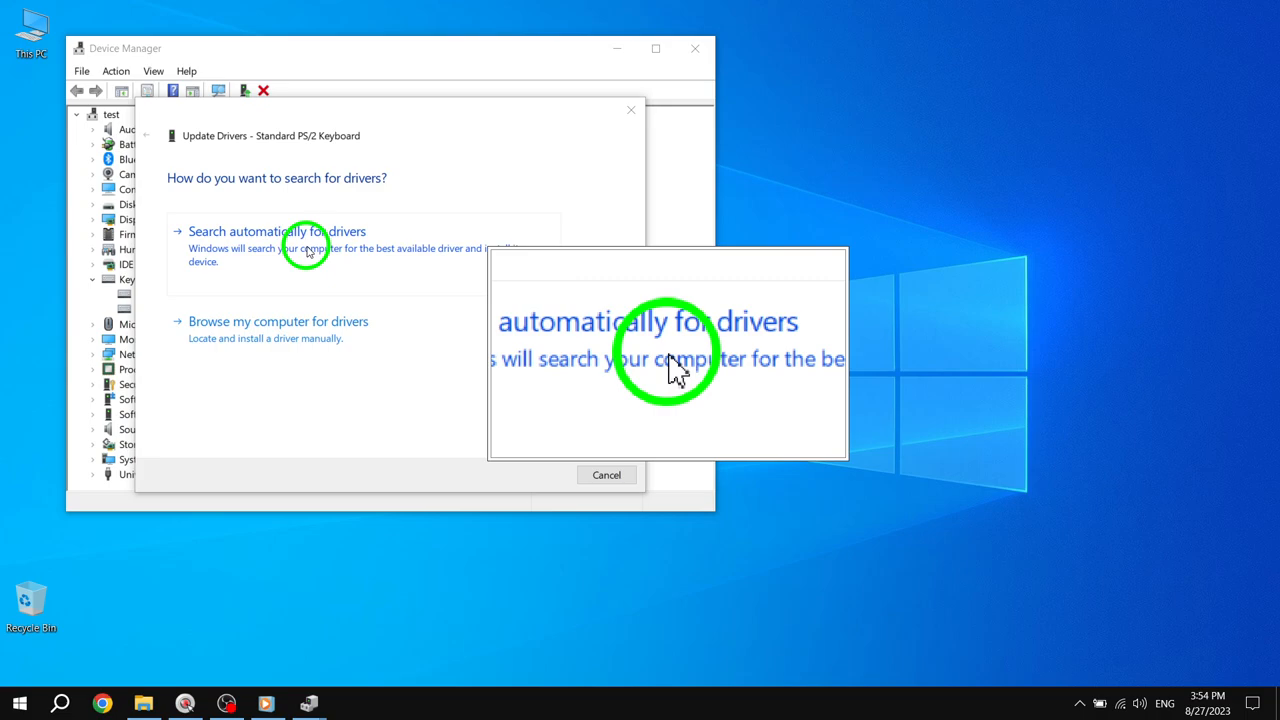
left_click(277, 231)
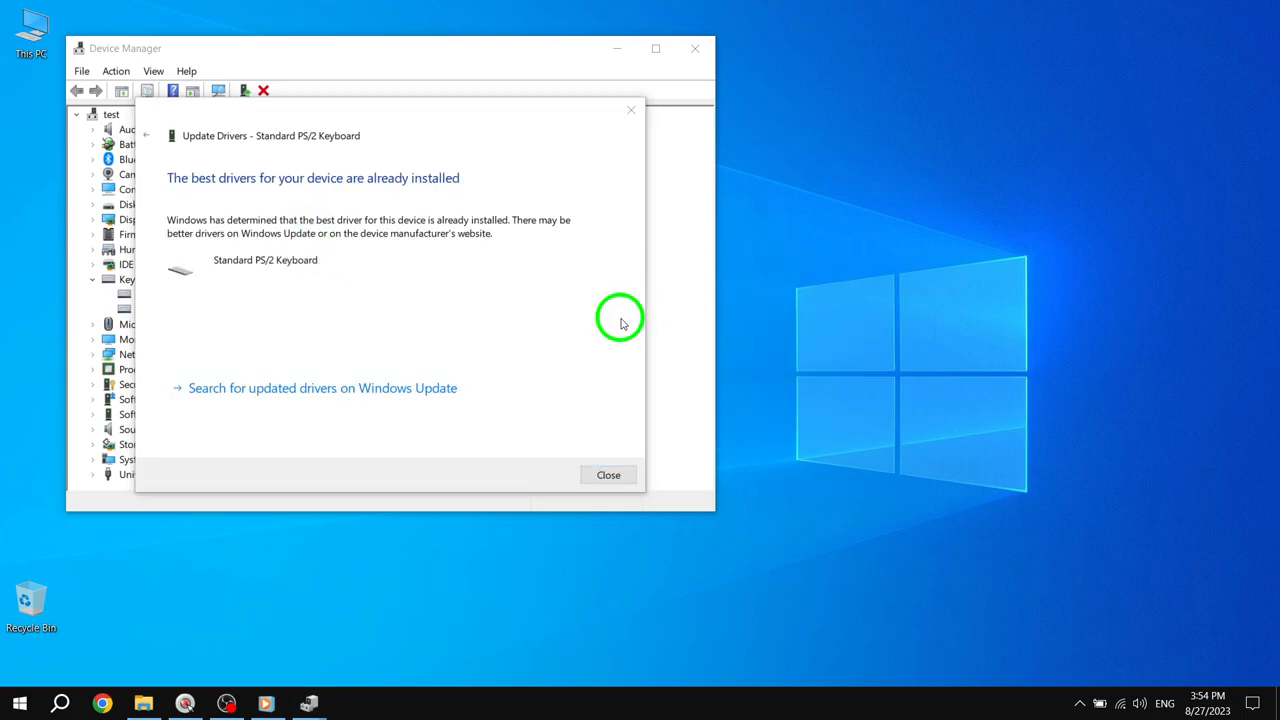
mouse_move(550, 330)
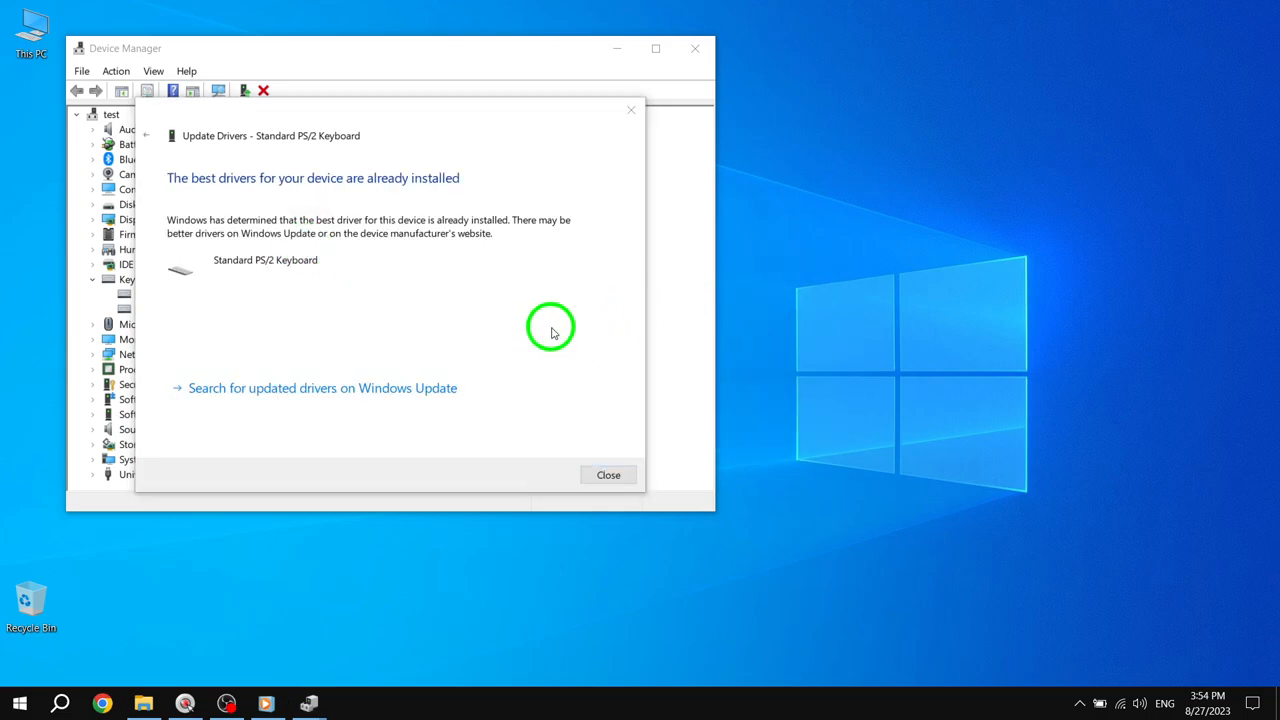
mouse_move(390, 345)
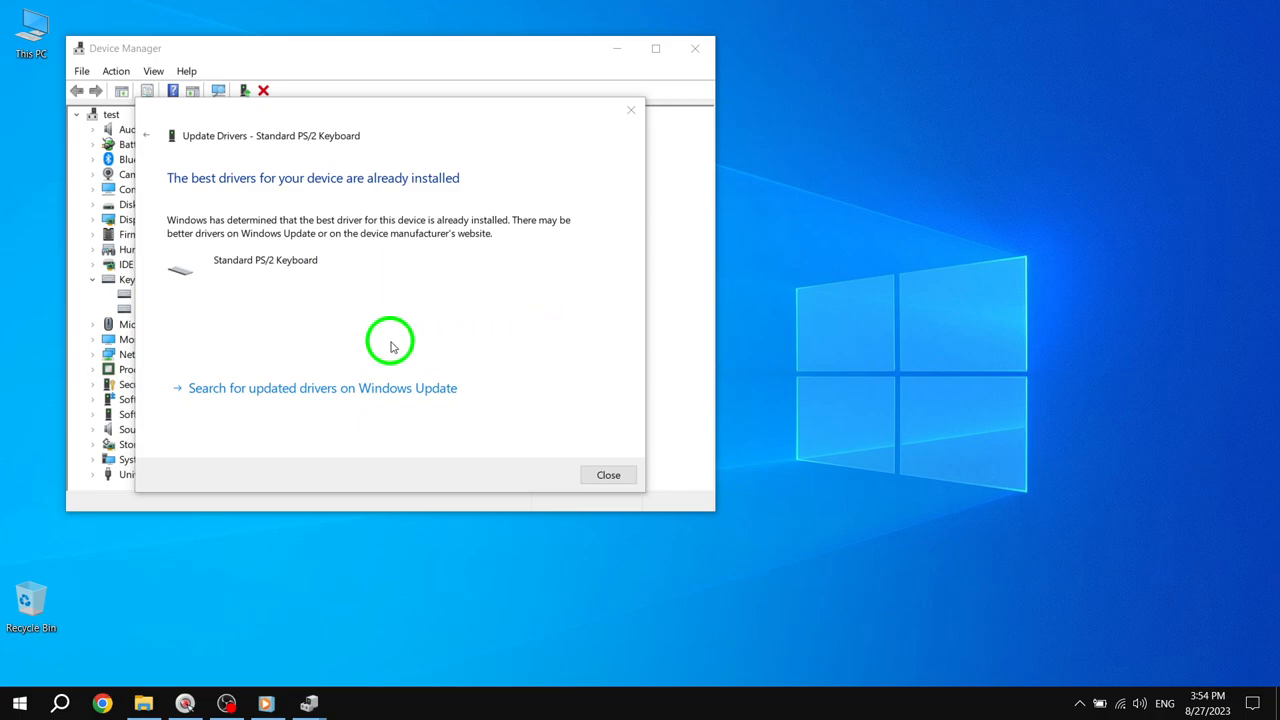
mouse_move(555, 373)
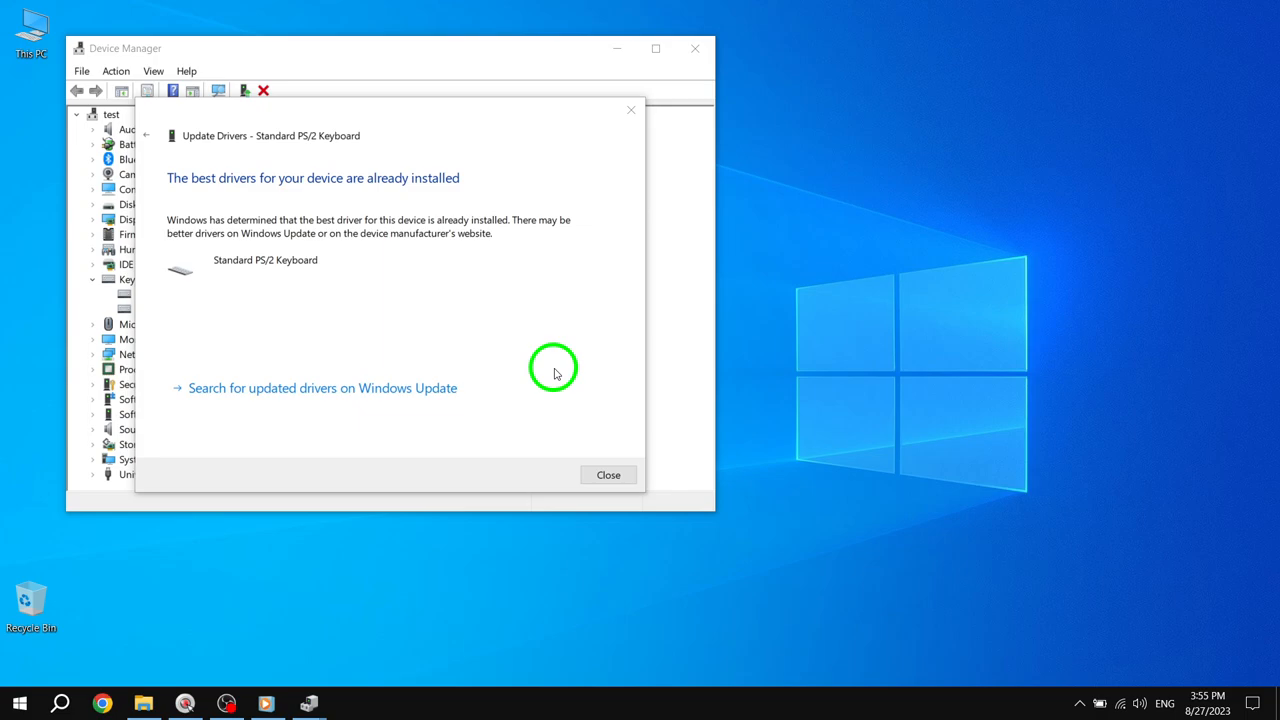
mouse_move(560, 375)
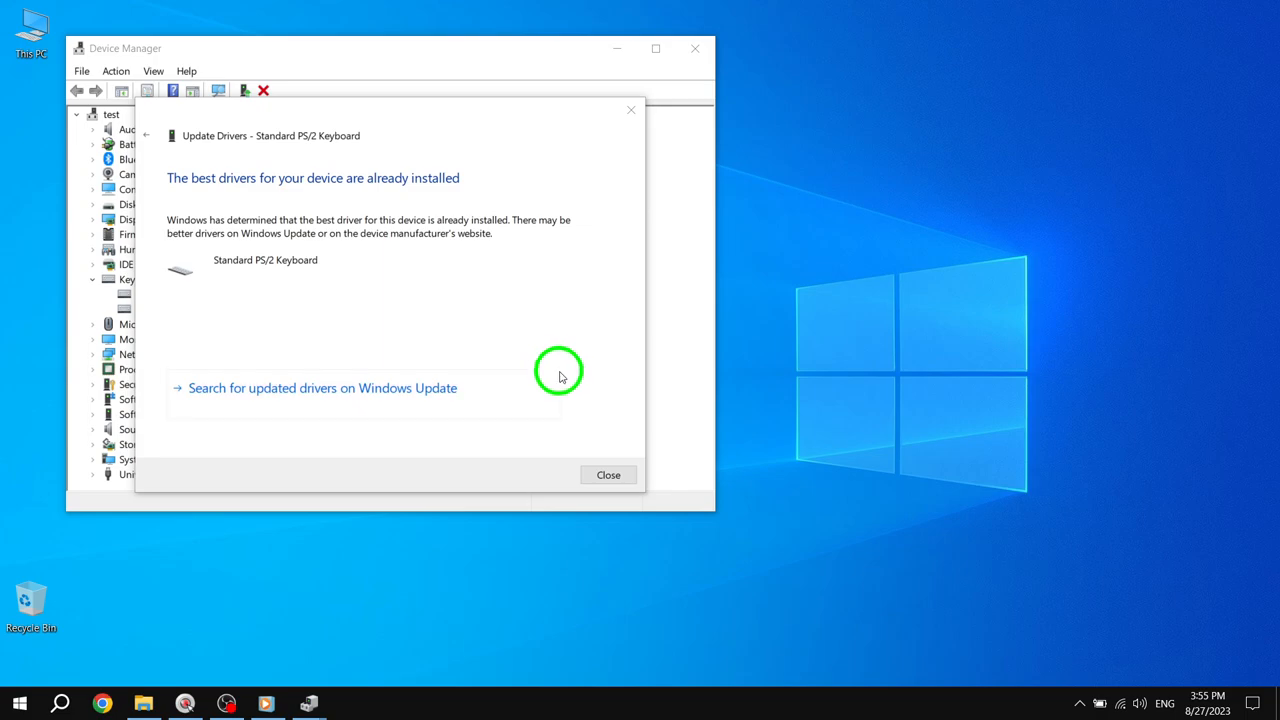
mouse_move(580, 405)
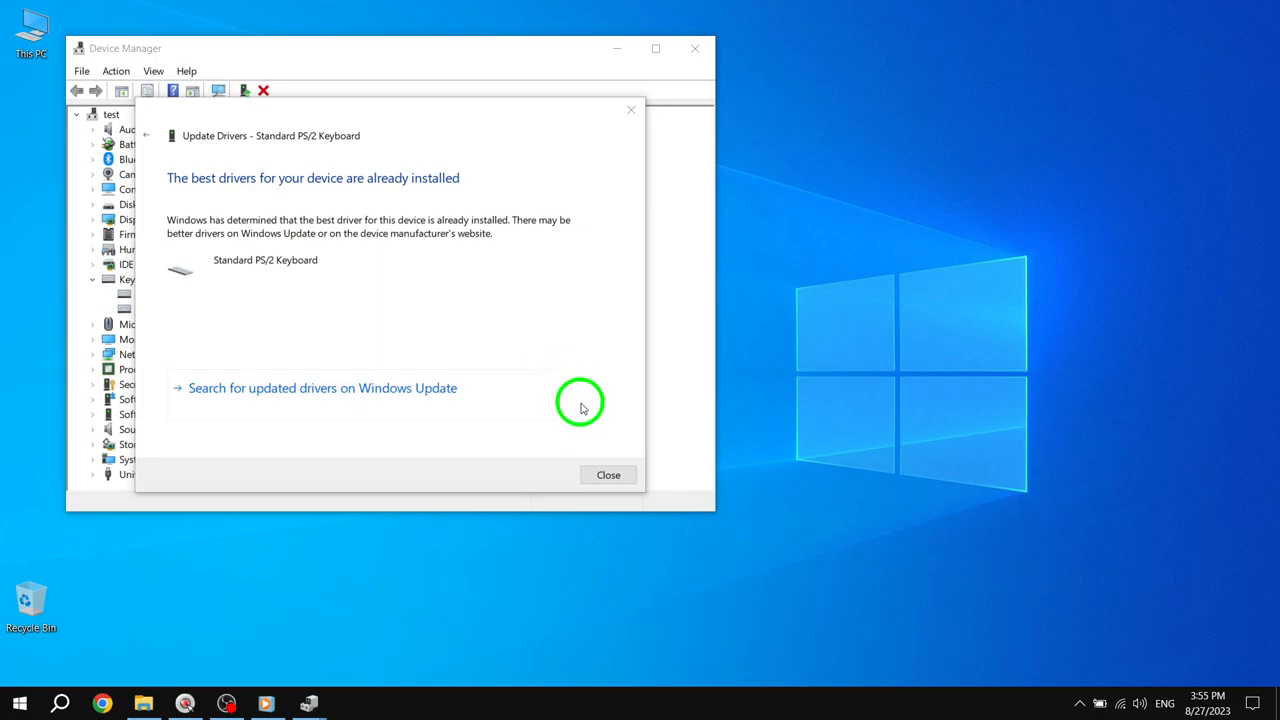
left_click(608, 474)
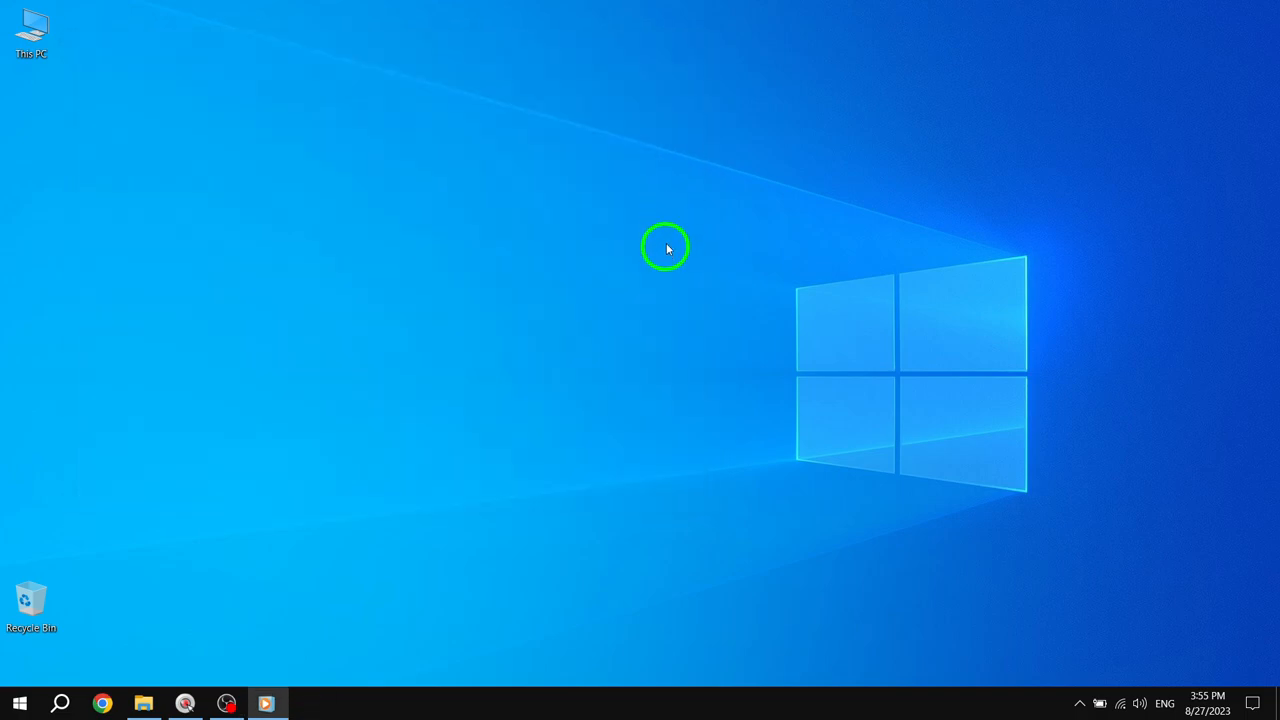
mouse_move(649, 335)
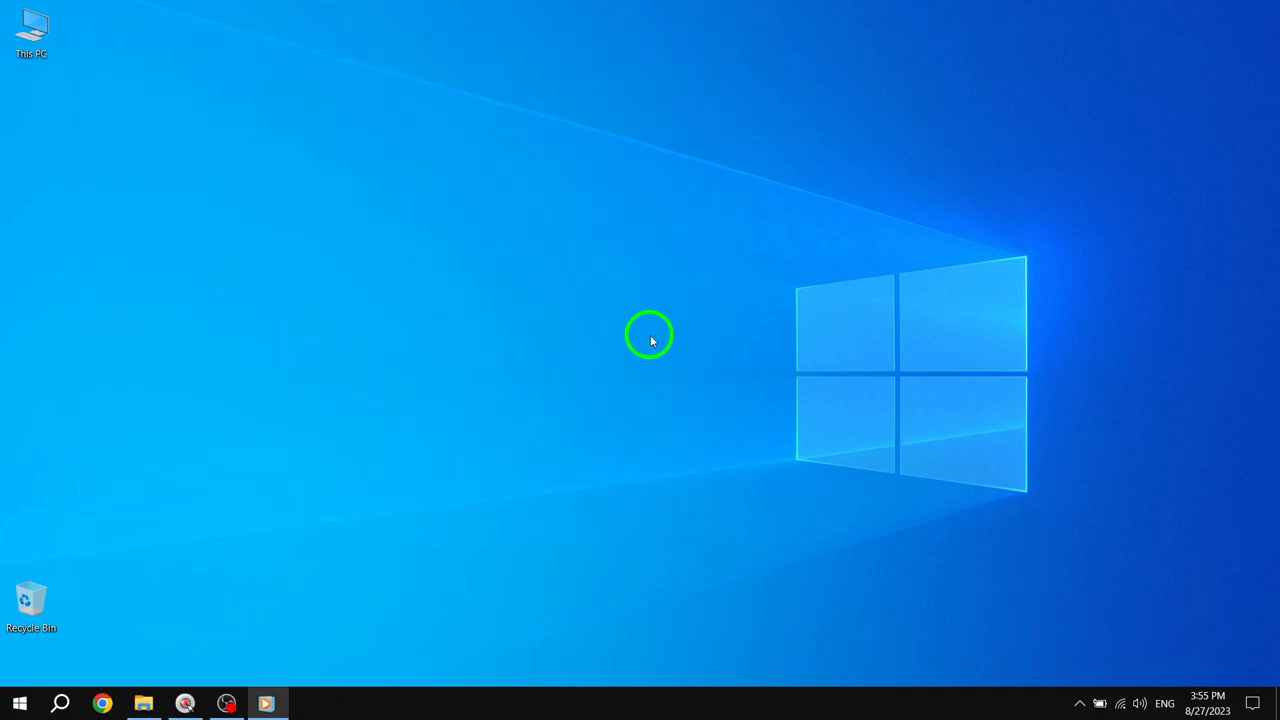